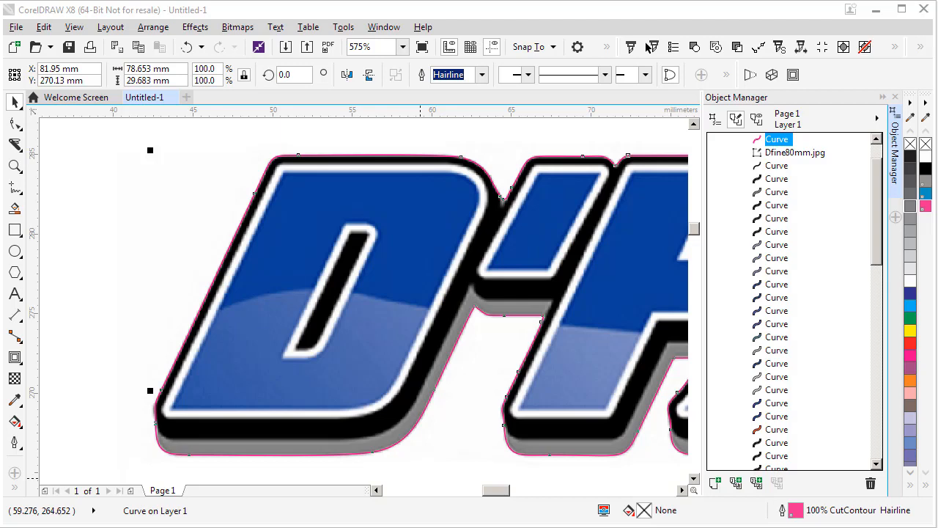
mouse_move(349, 156)
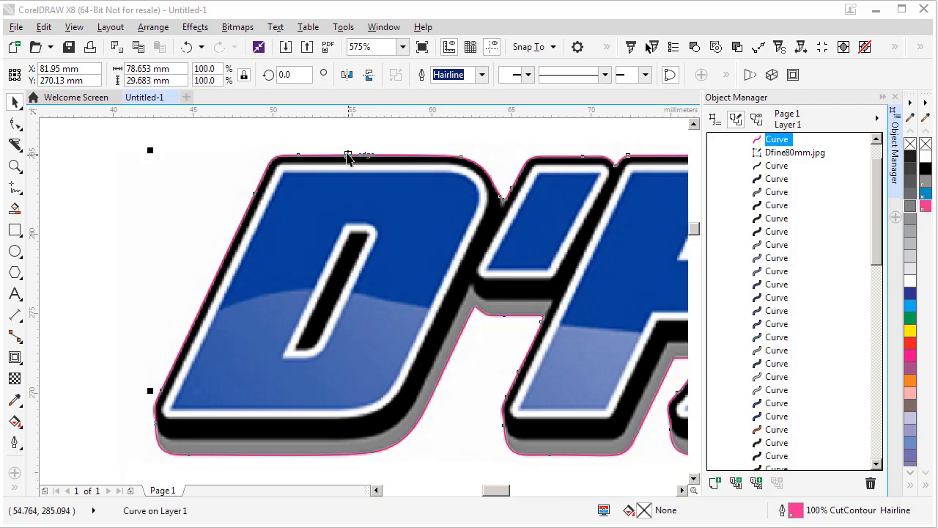
mouse_move(505, 169)
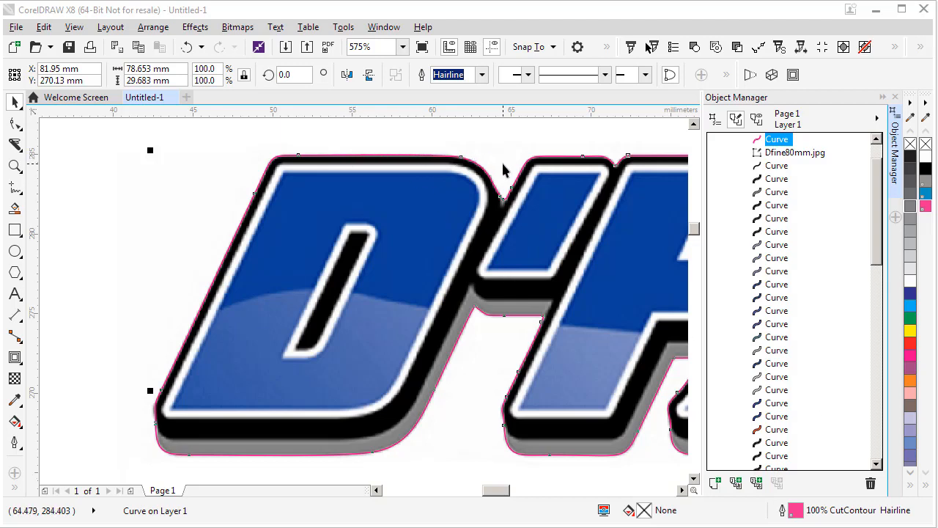
mouse_move(514, 181)
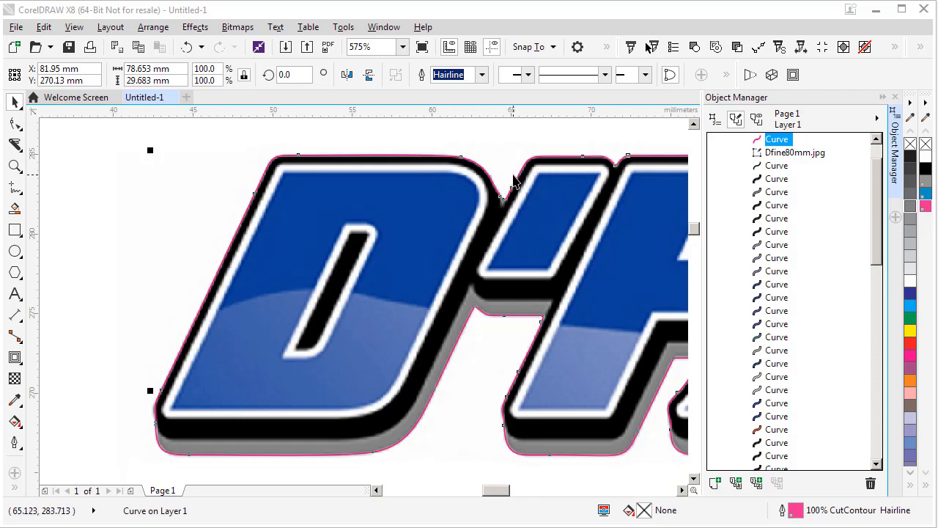
mouse_move(346, 155)
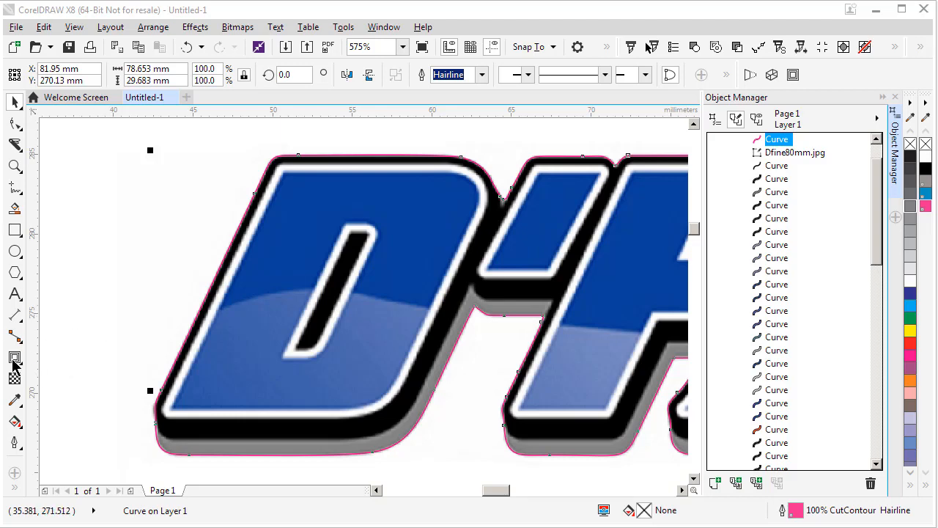
Step: Select the interactive Contour tool from the effects flyout for the CutContour curve
left_click(15, 356)
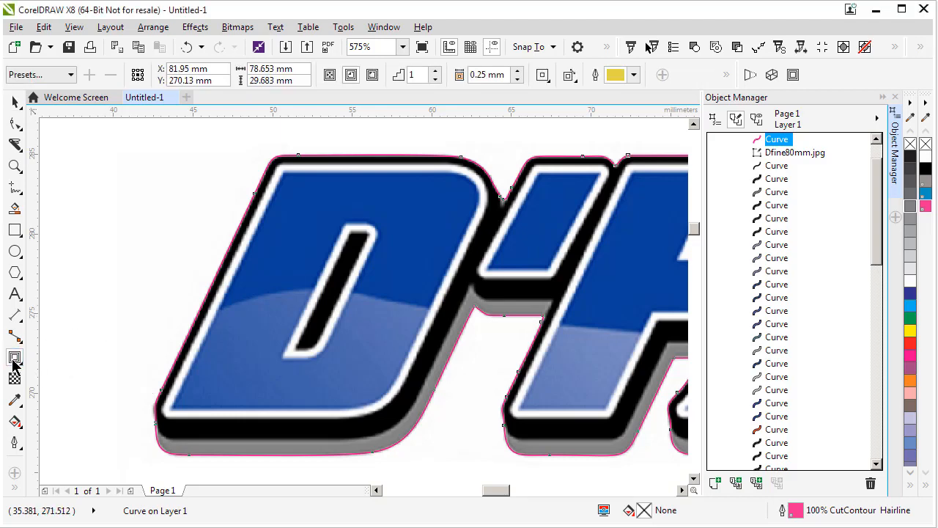
left_click(15, 358)
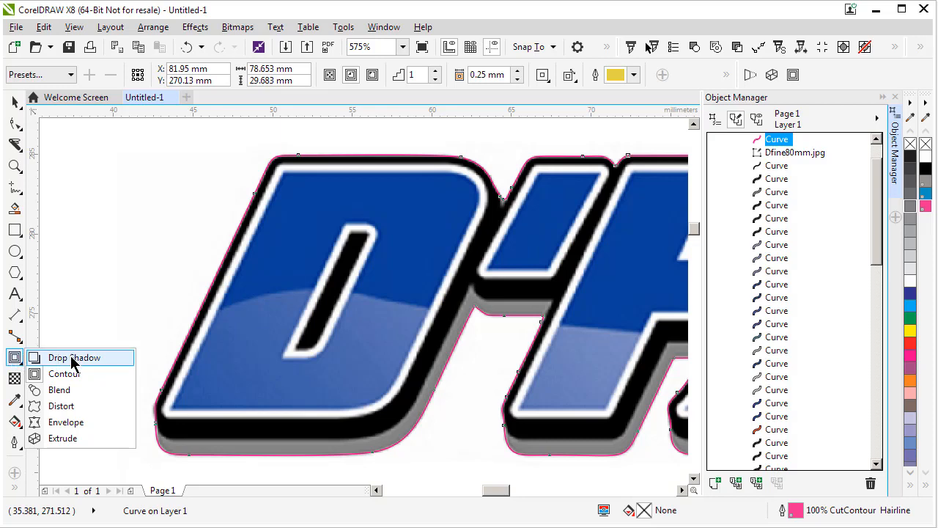
mouse_move(64, 423)
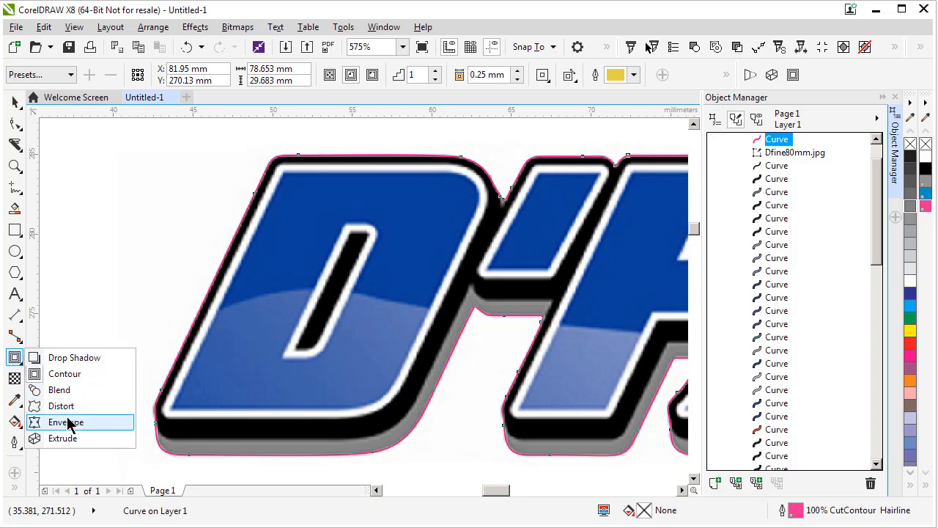
mouse_move(64, 374)
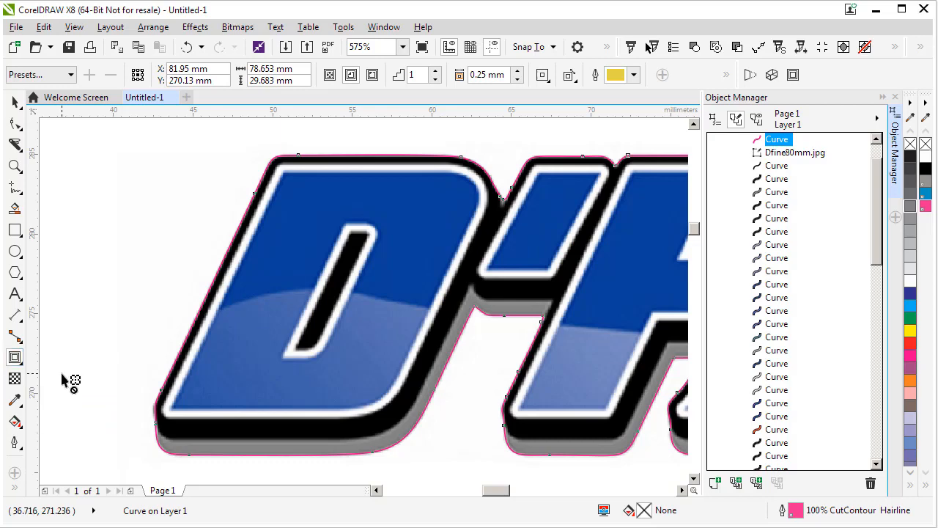
mouse_move(334, 223)
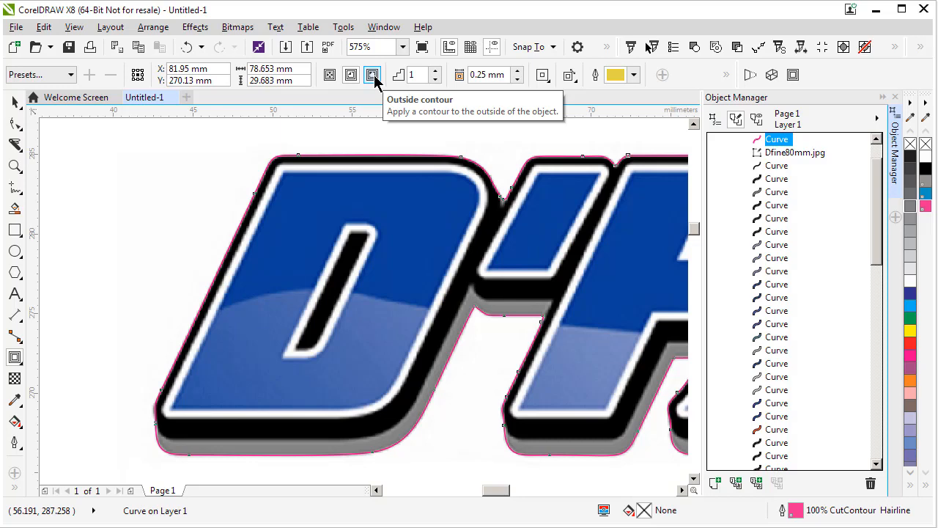
mouse_move(350, 75)
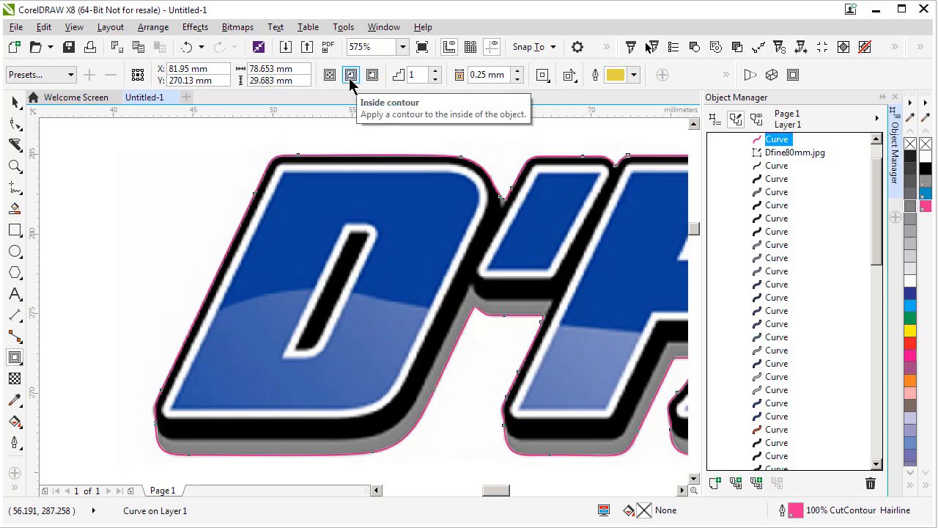
mouse_move(329, 76)
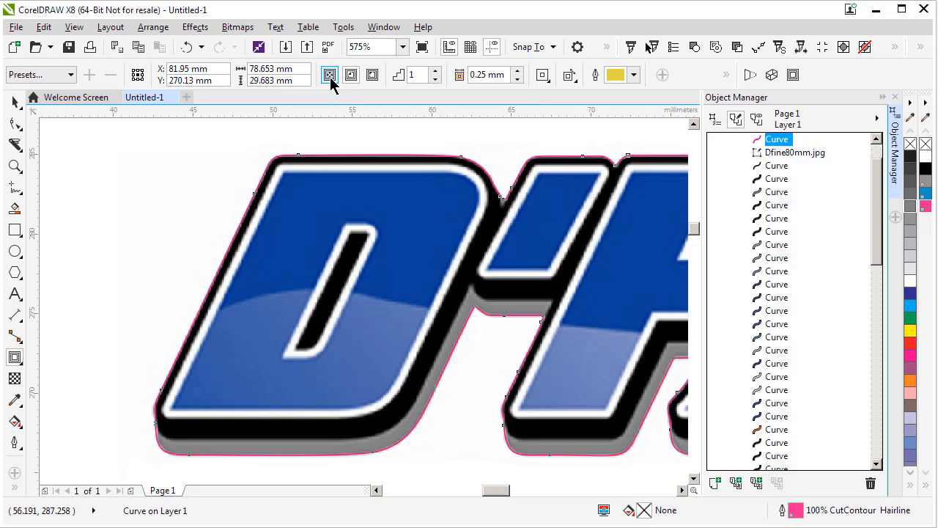
mouse_move(330, 74)
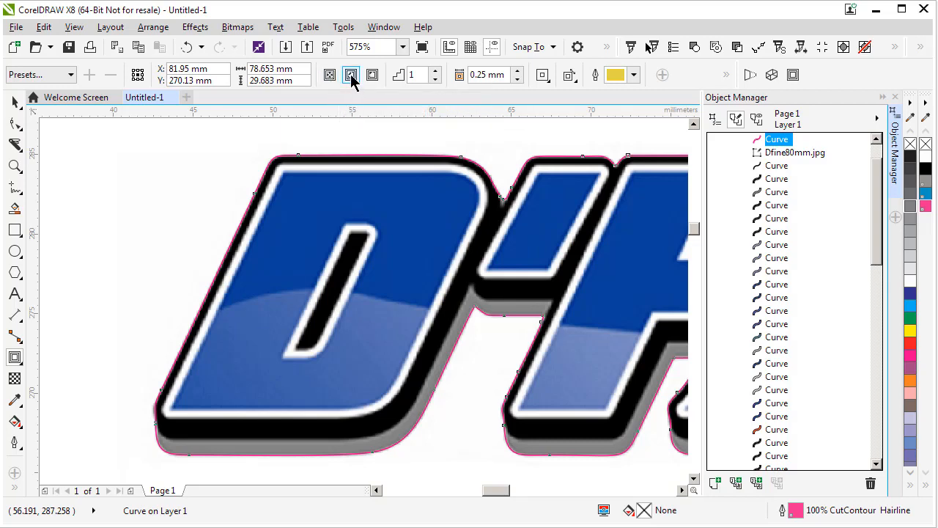
mouse_move(351, 75)
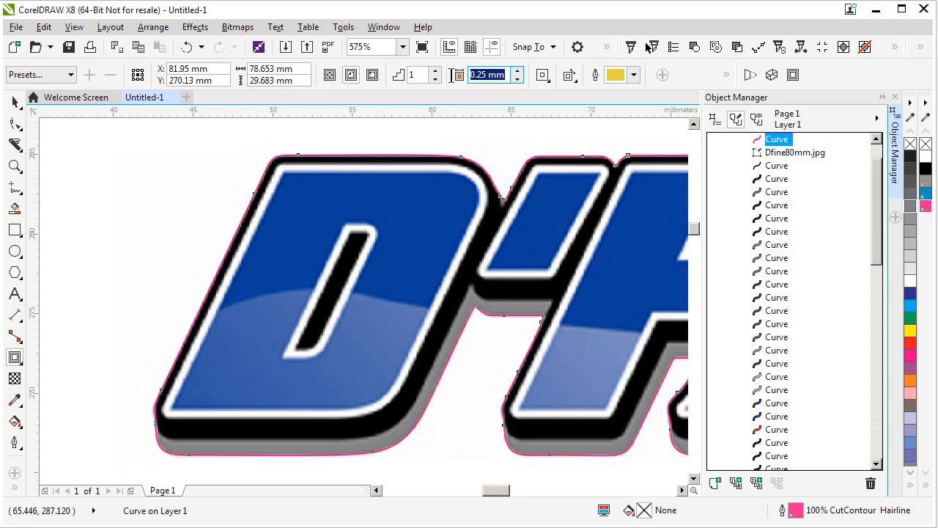
Step: Apply an inside contour with a 0.25 mm offset to the logo's cut line
type("1.")
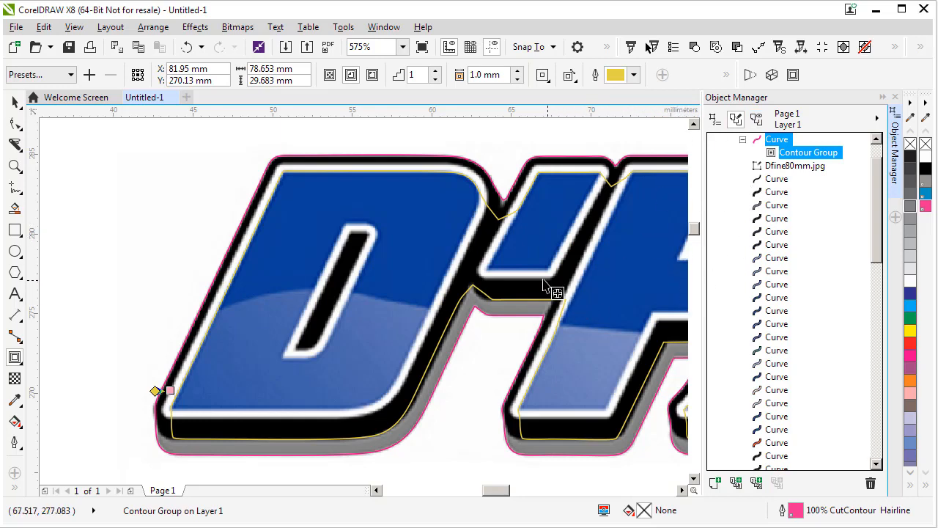
mouse_move(457, 349)
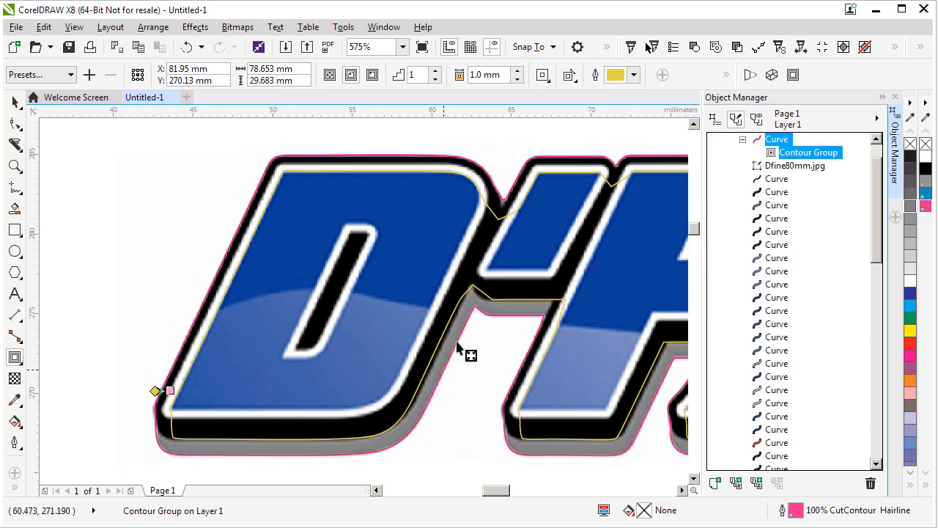
mouse_move(660, 198)
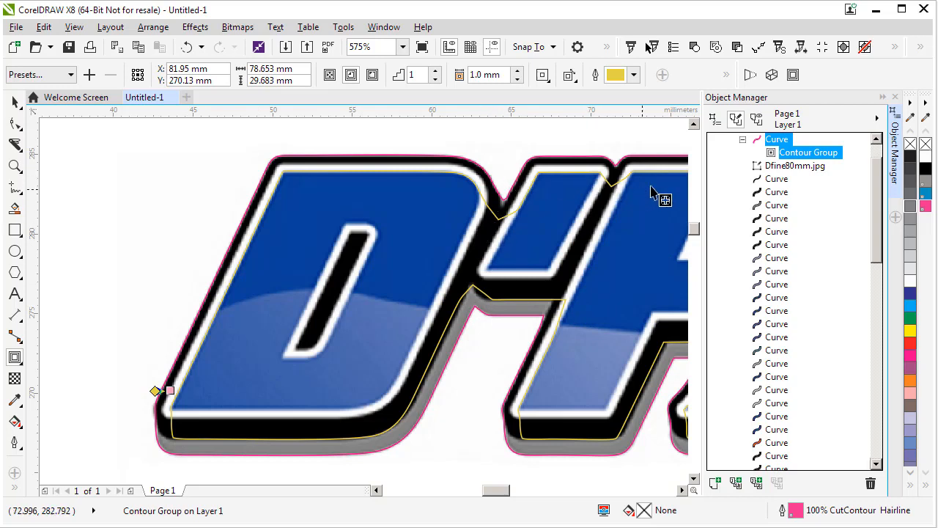
mouse_move(719, 151)
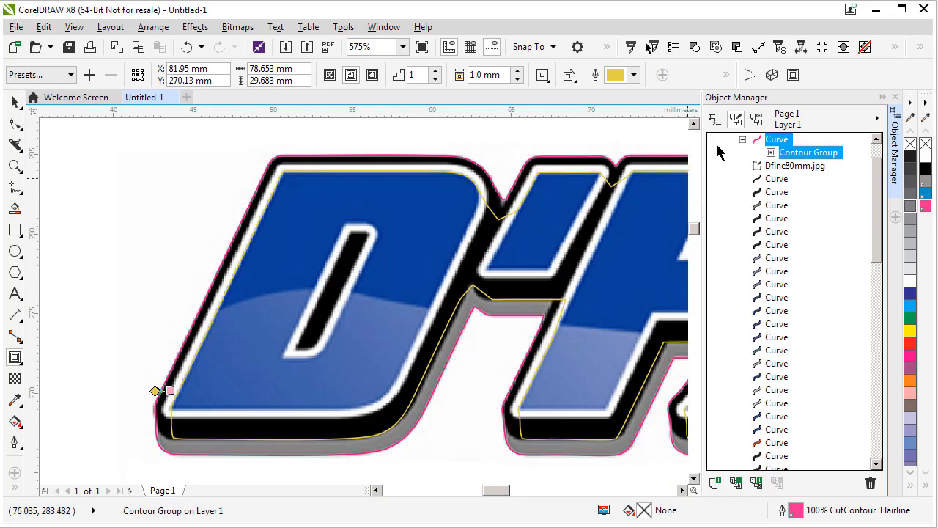
mouse_move(429, 67)
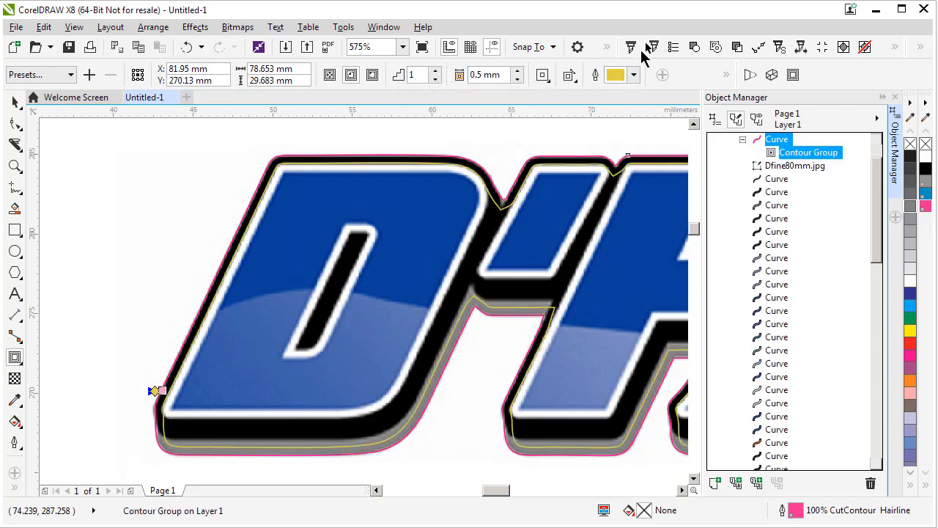
mouse_move(651, 47)
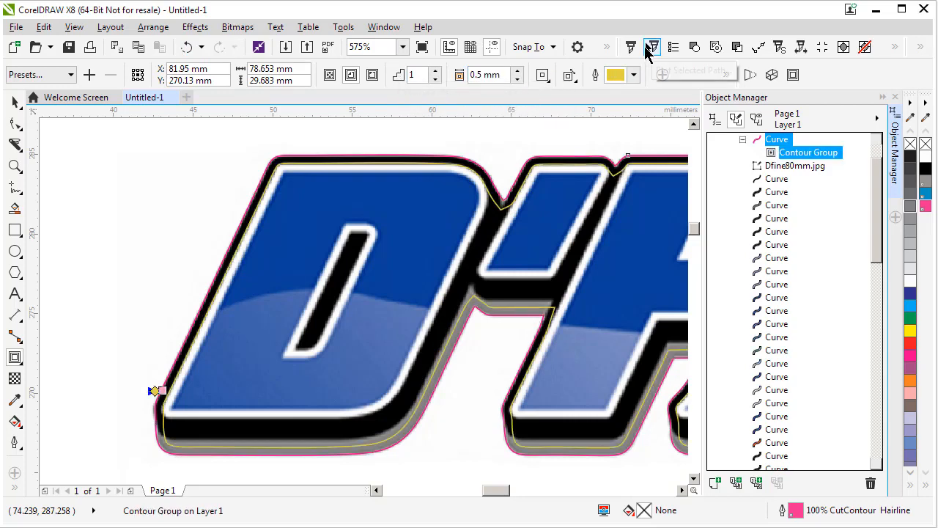
mouse_move(651, 47)
type("0.25")
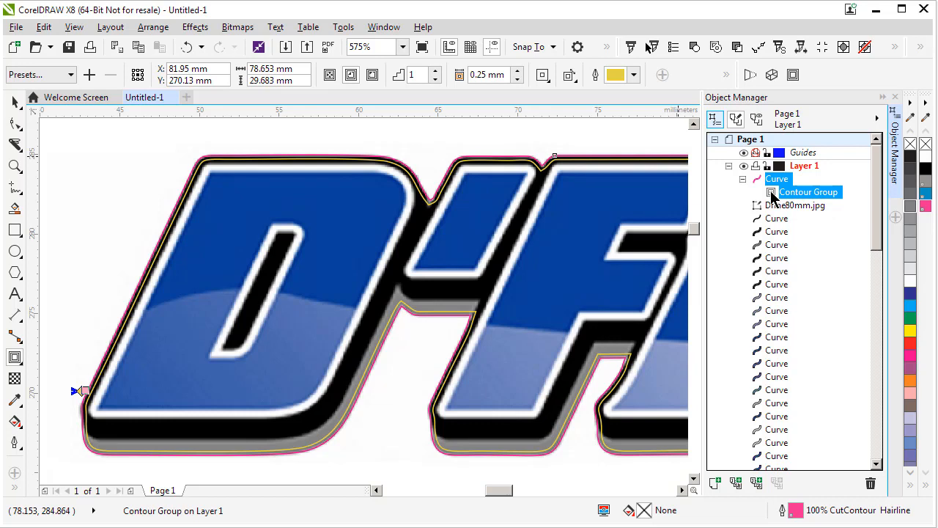
Step: Break the contour group apart and remove the original outer cut line, leaving one CutContour curve
right_click(809, 190)
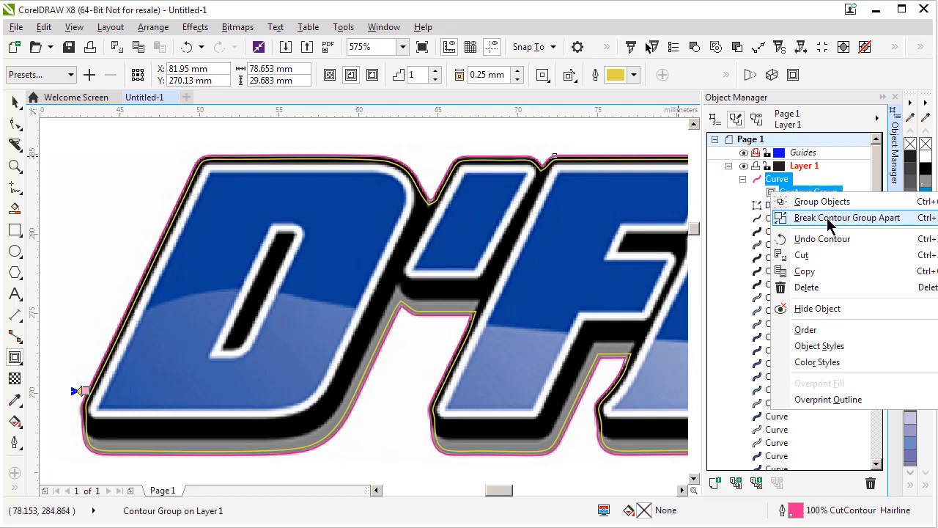
left_click(847, 217)
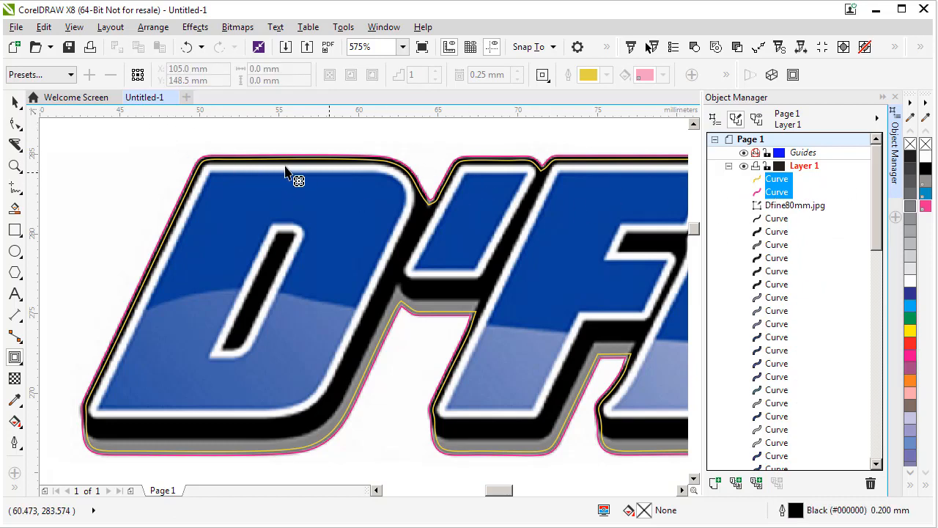
mouse_move(288, 170)
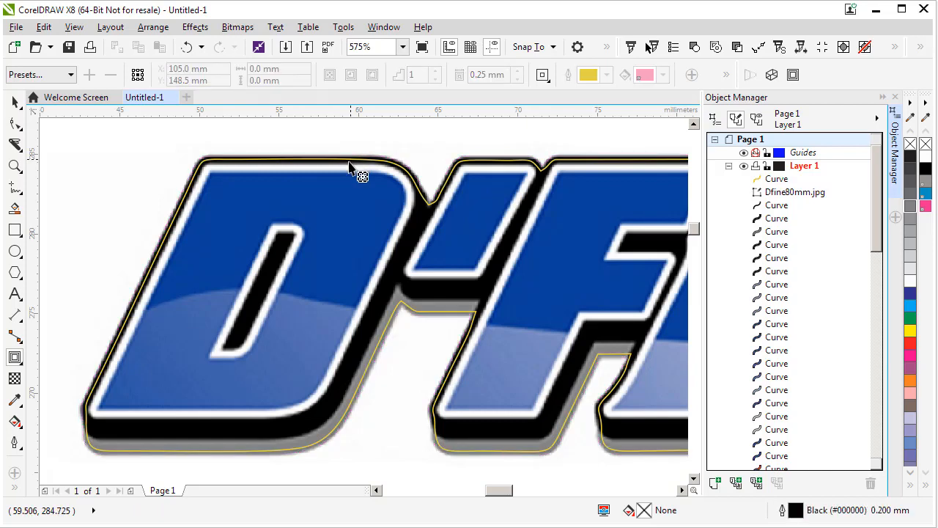
left_click(352, 176)
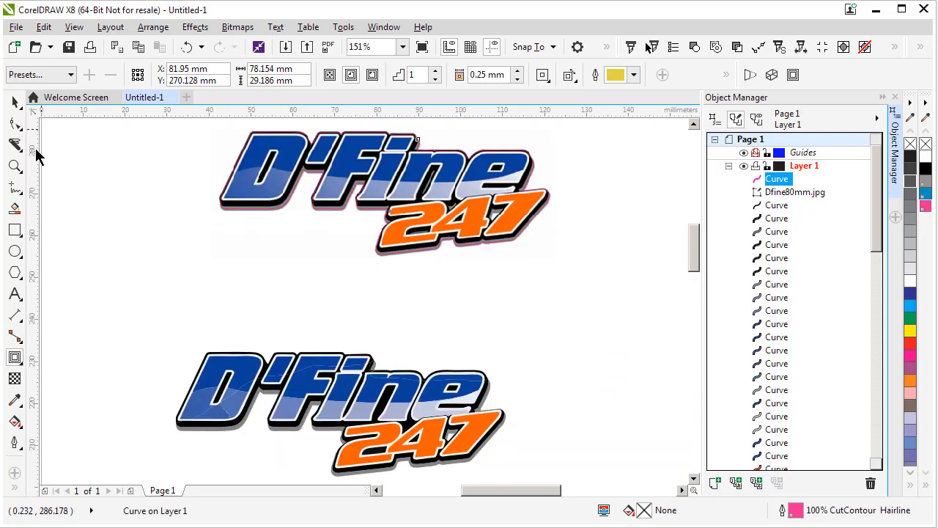
left_click(15, 167)
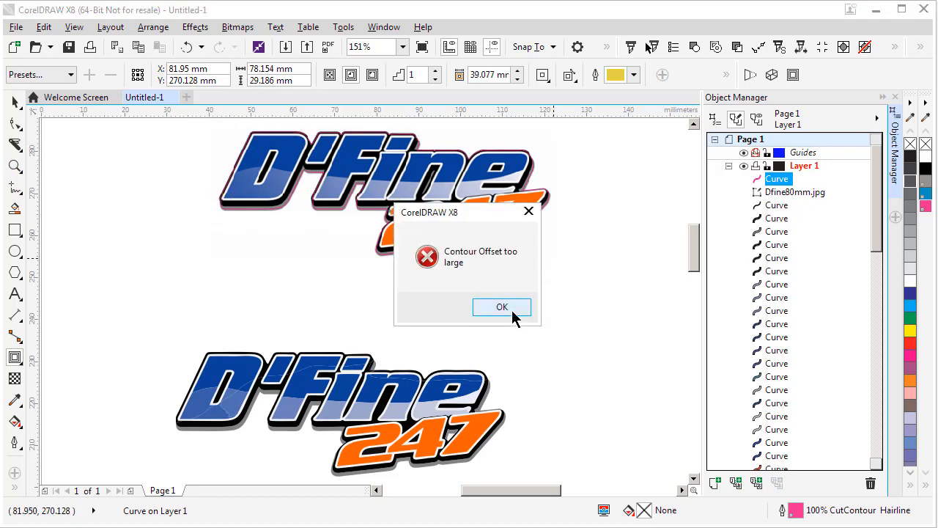
left_click(501, 306)
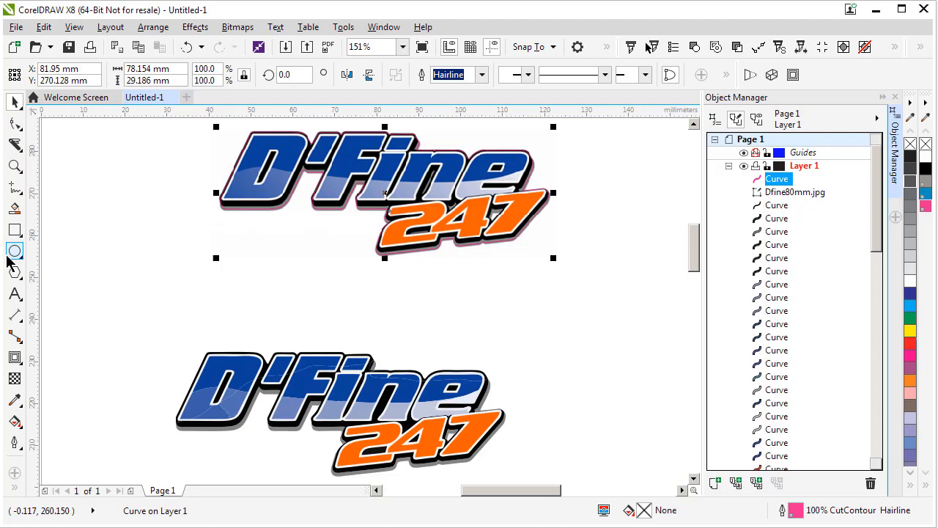